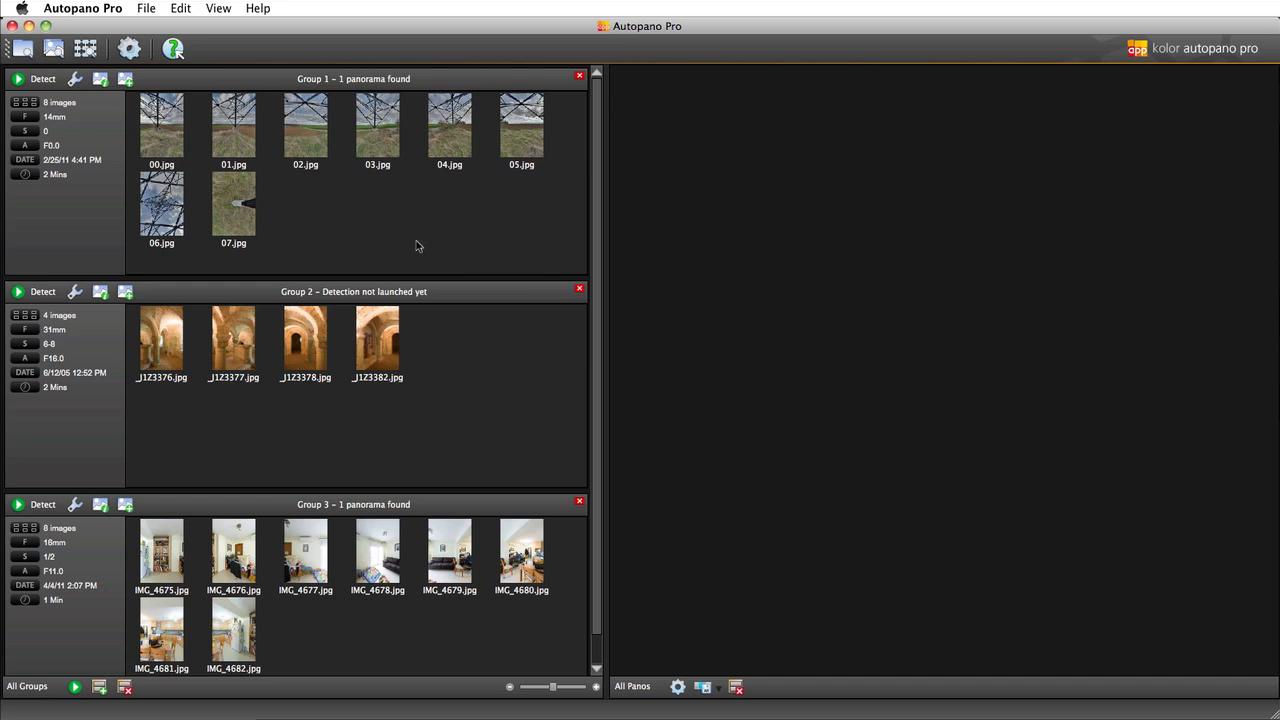
mouse_move(42, 79)
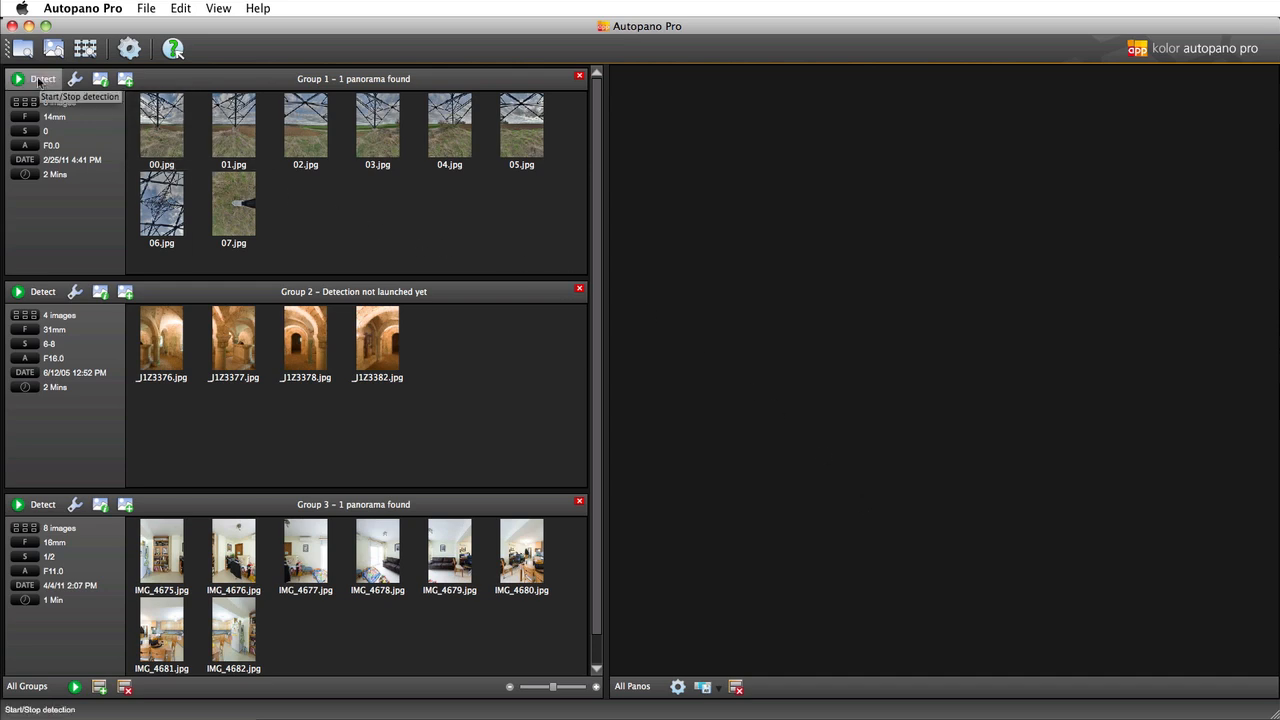
- Run detection on the pylon image group and review the resulting eight-image panorama
click(42, 79)
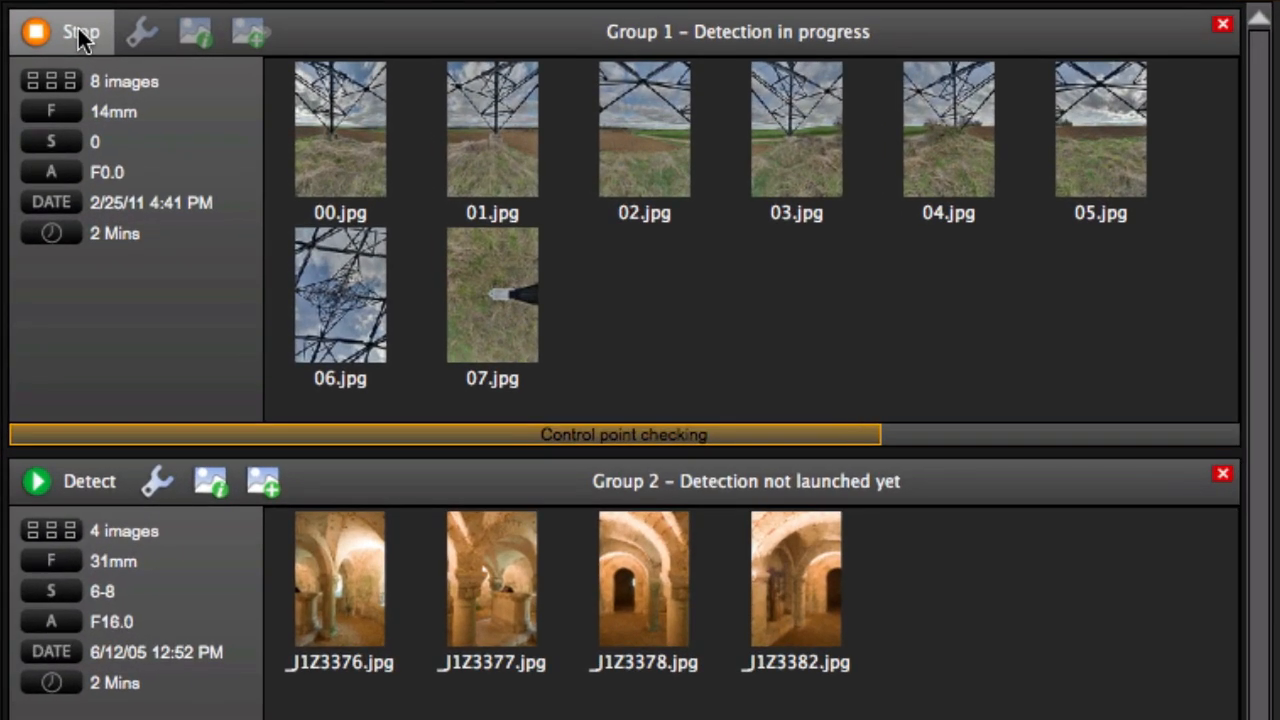
scroll(down, 3)
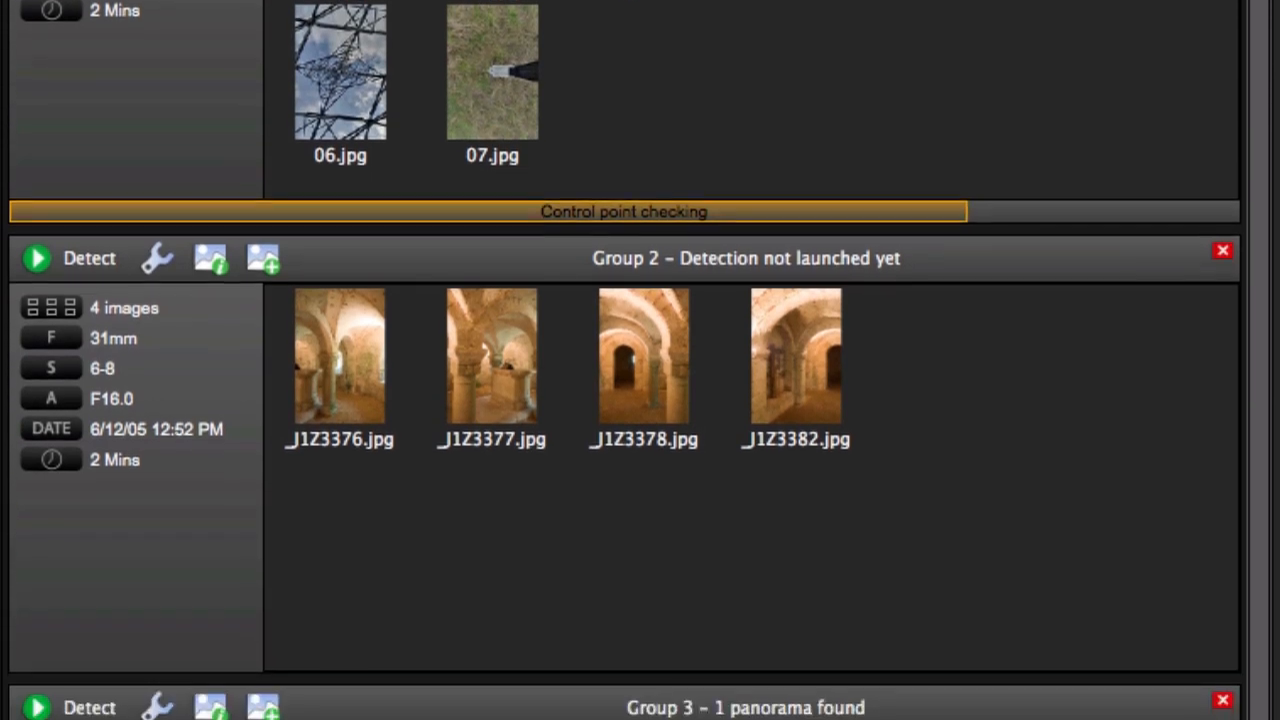
scroll(down, 3)
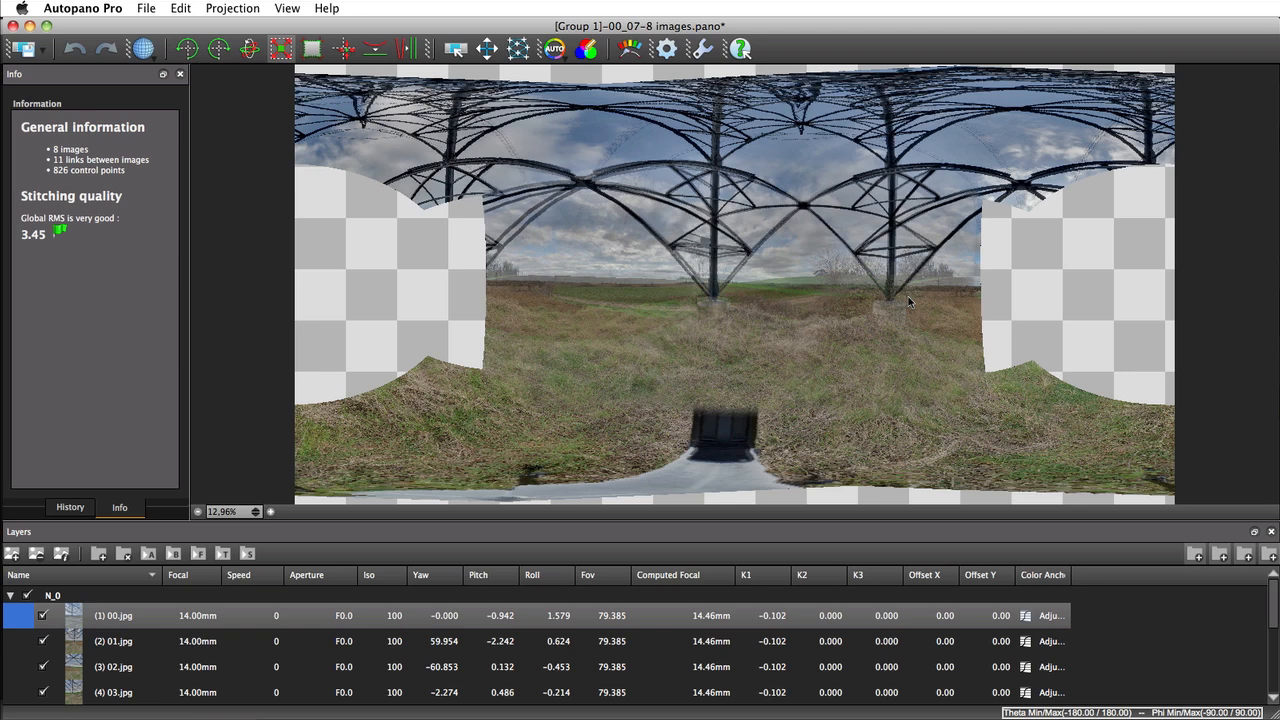
mouse_move(518, 48)
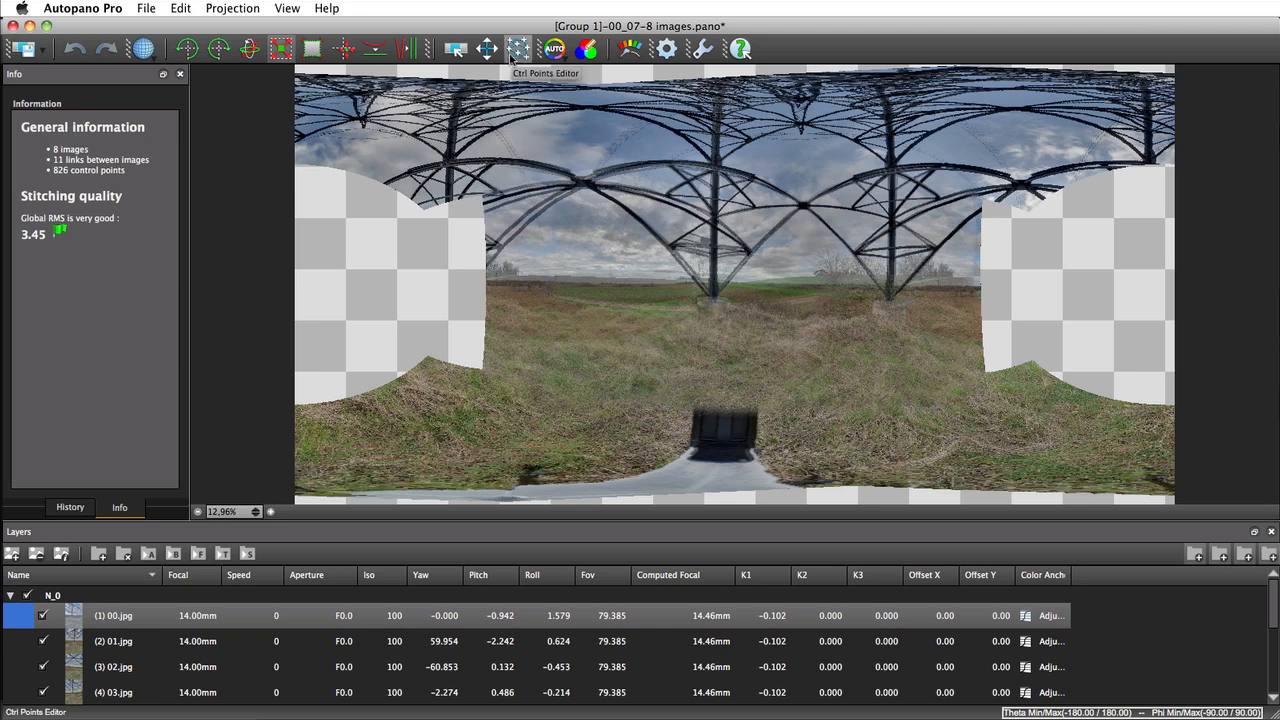
- Show the links and control points between the pylon images
click(517, 48)
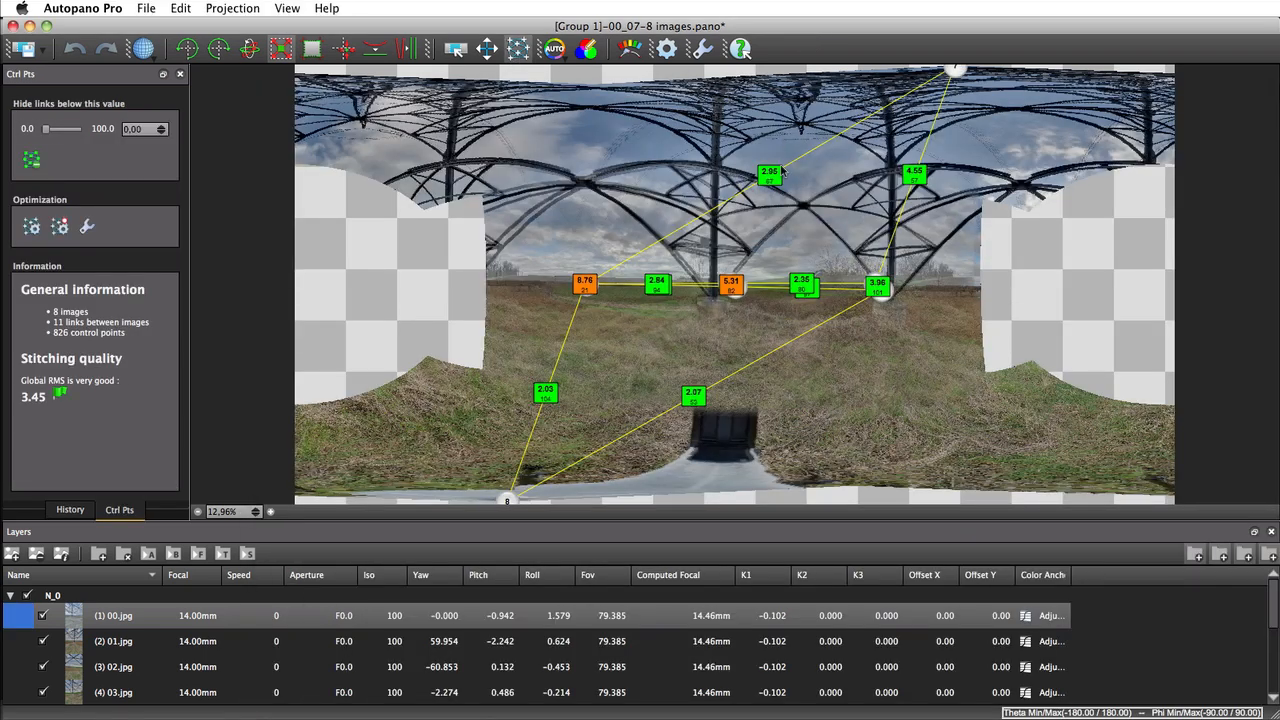
mouse_move(884, 307)
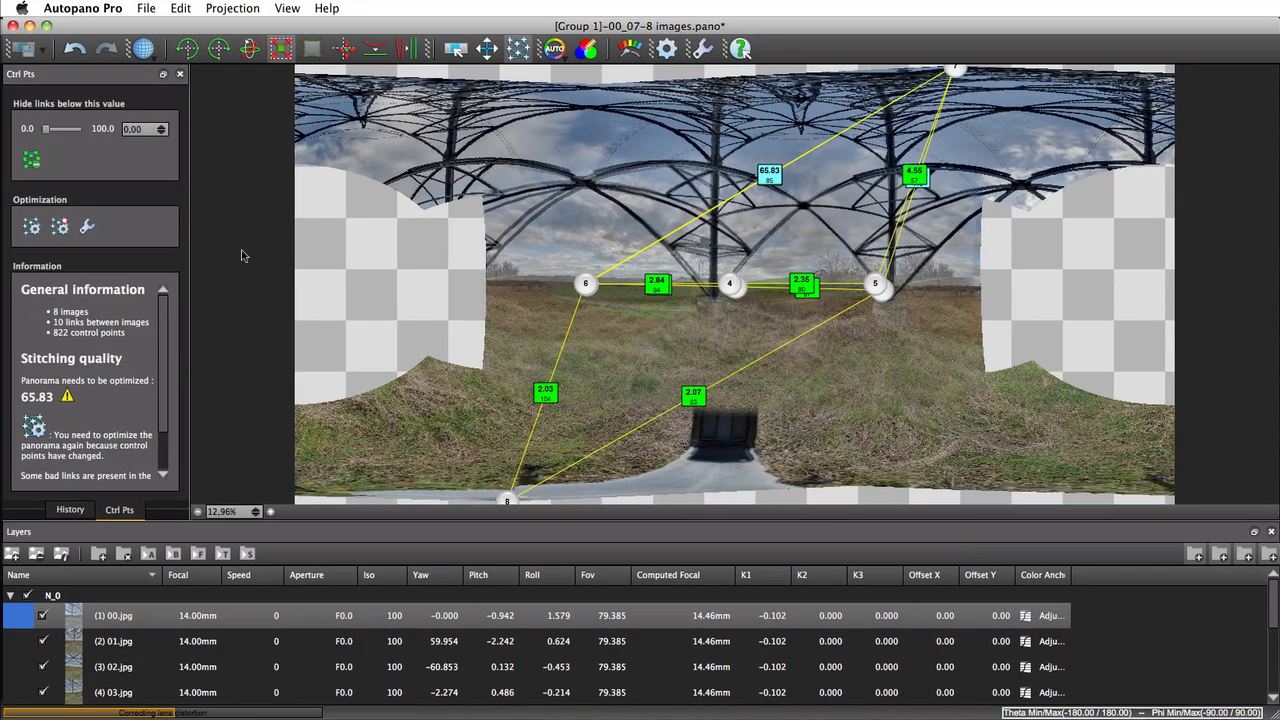
- Re-optimize the pylon panorama, then pan down to the field and tower base
click(86, 226)
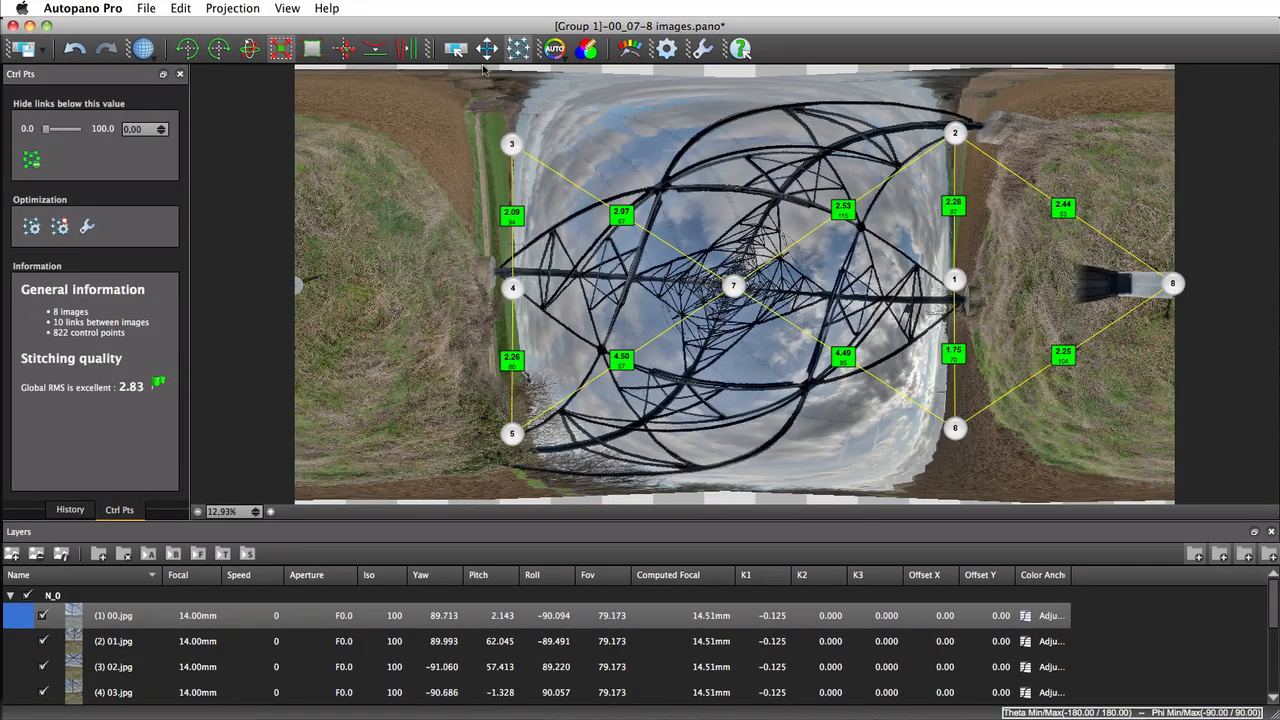
click(487, 48)
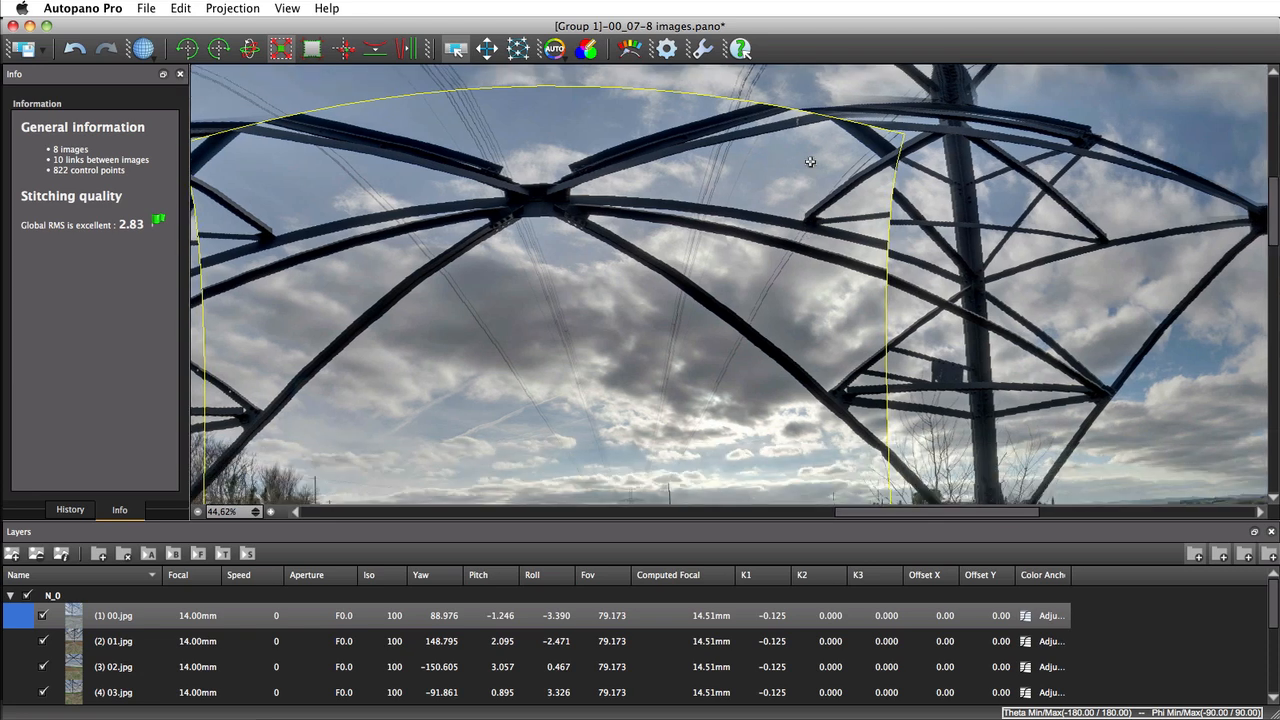
drag(810, 161, 548, 400)
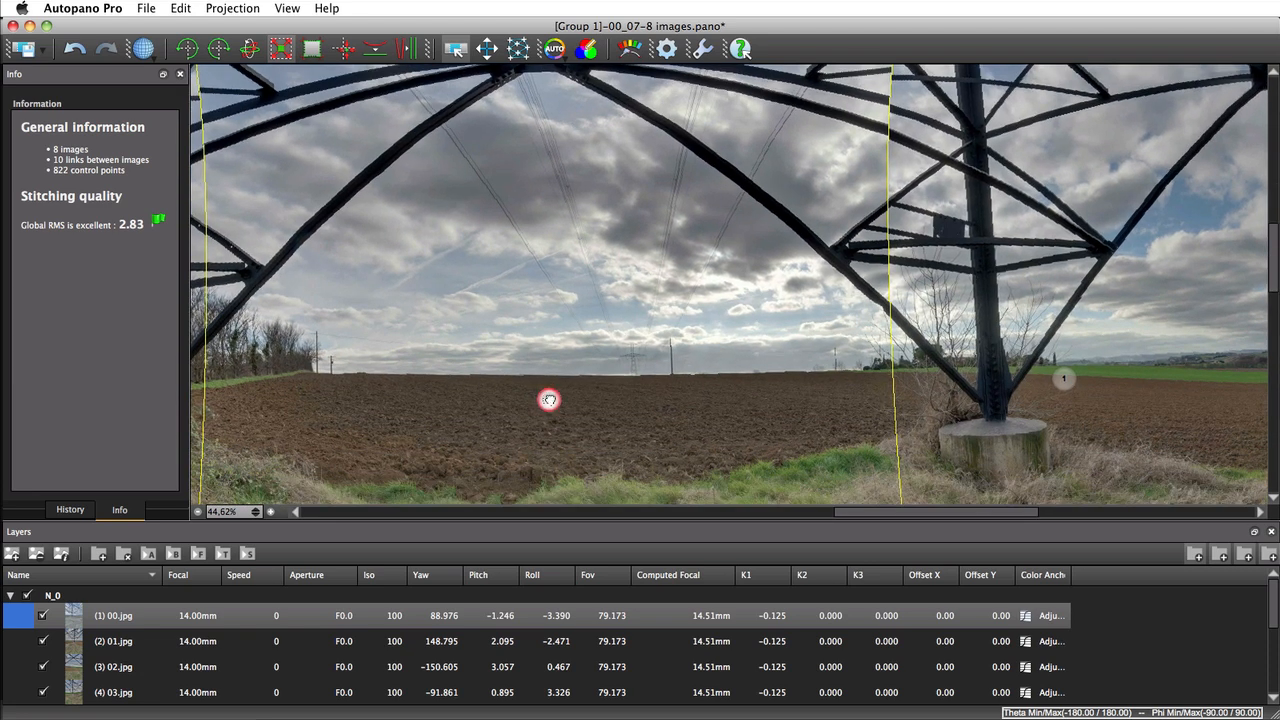
scroll(down, 3)
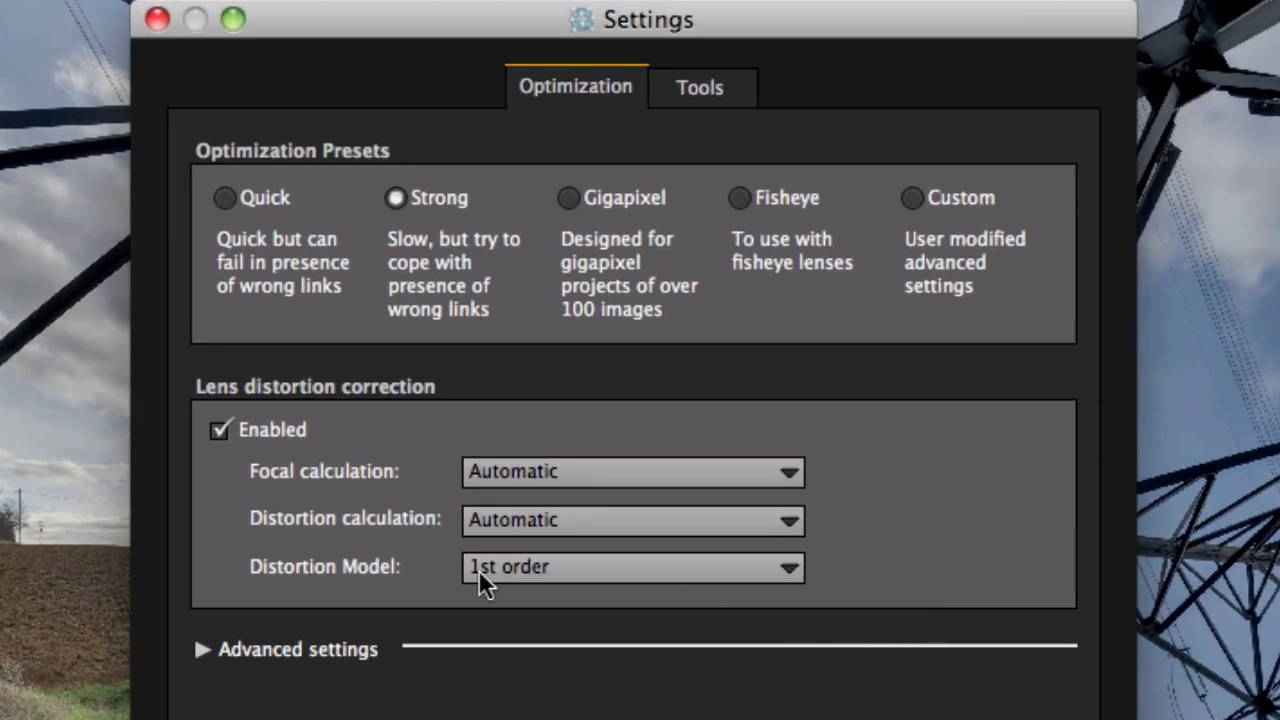
- Change the Distortion Model from 1st order to 2nd order
click(632, 567)
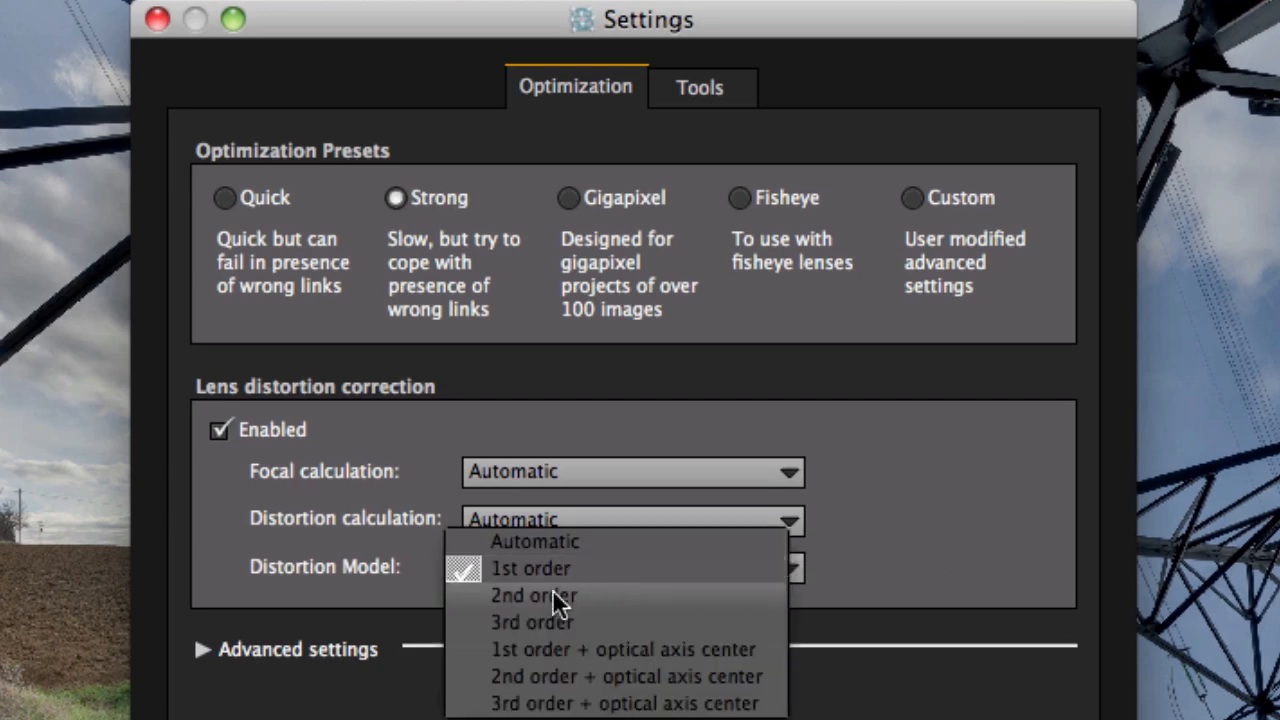
click(534, 595)
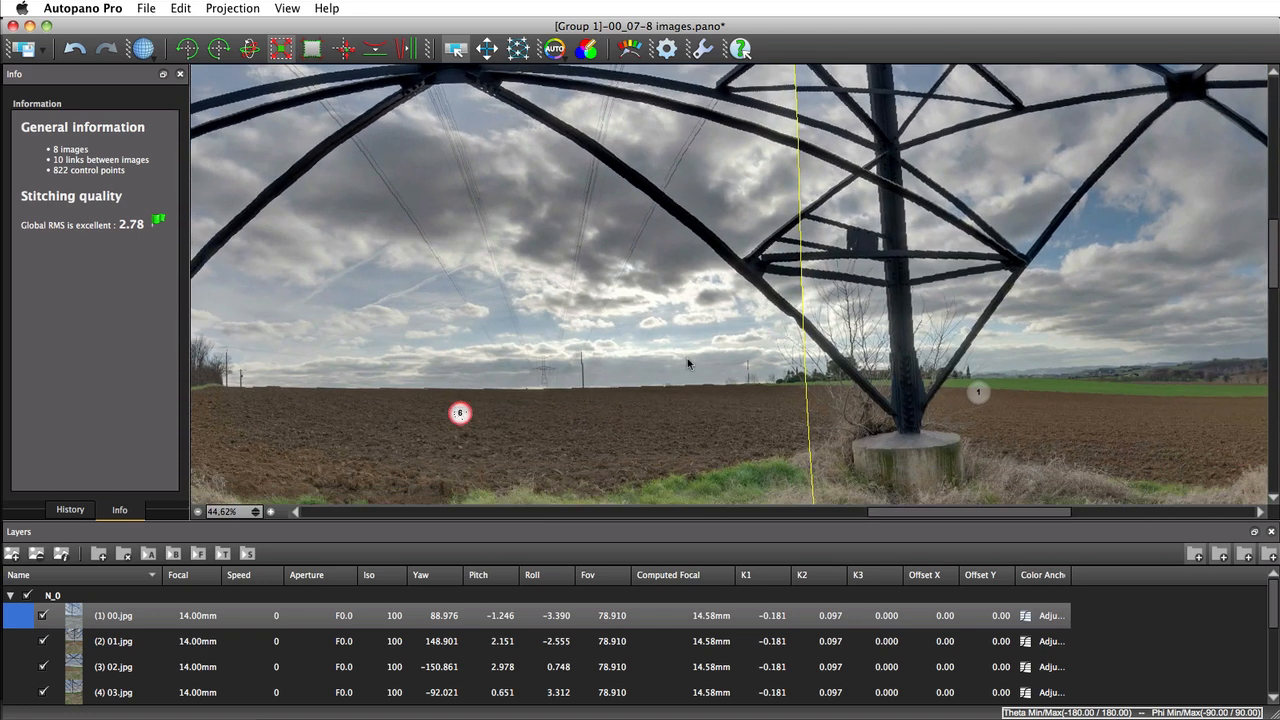
- Zoom out to check the pylon panorama's alignment at RMS 2.78
scroll(down, 3)
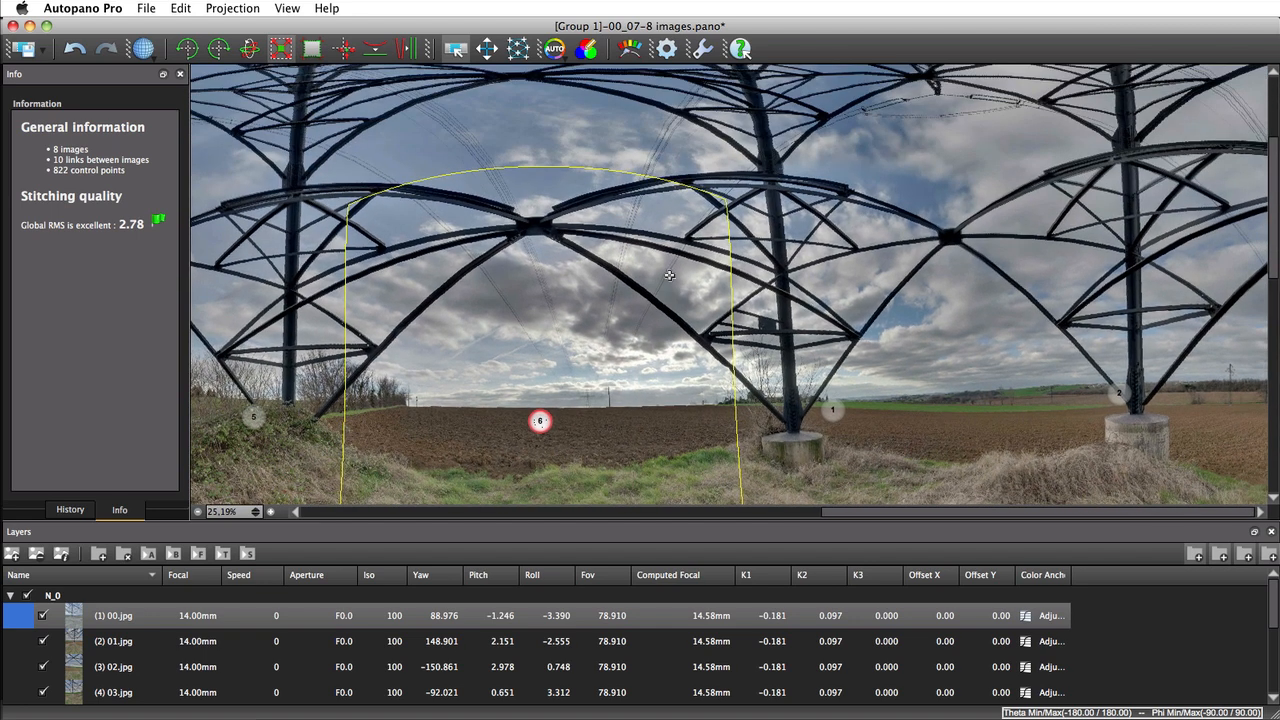
mouse_move(647, 278)
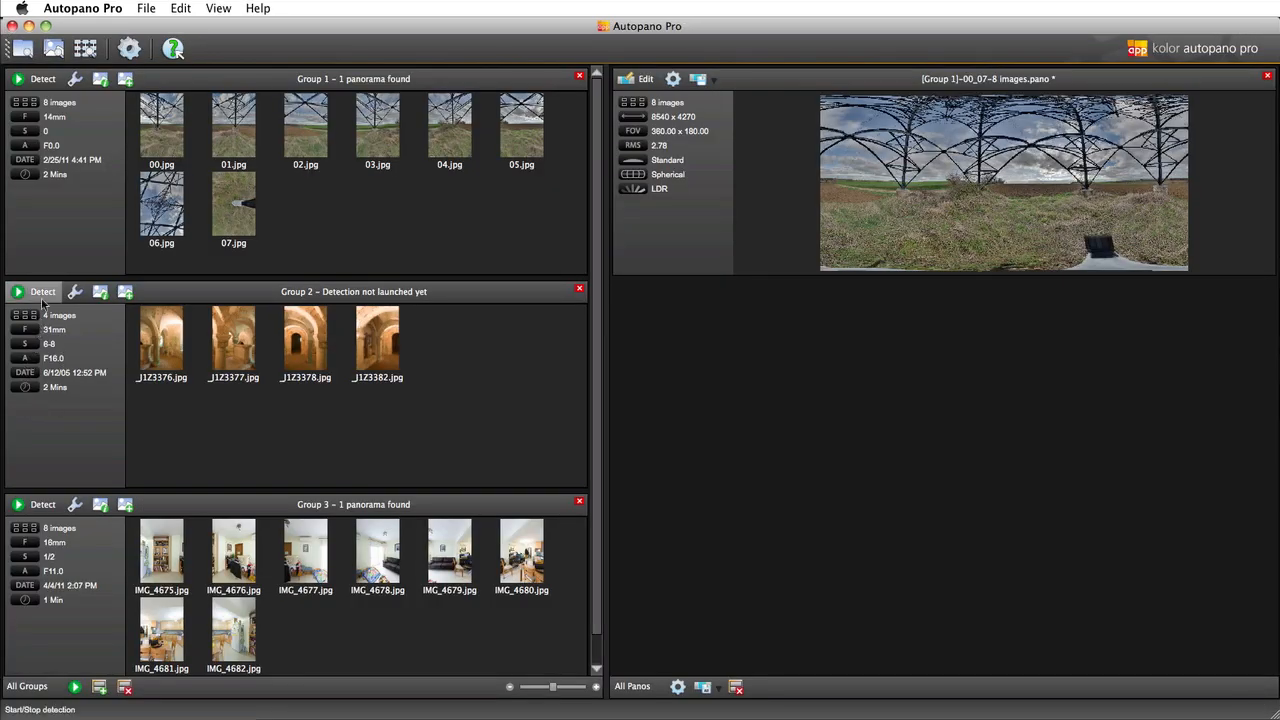
- Detect the four crypt images in Group 2 and open that panorama for editing
click(18, 291)
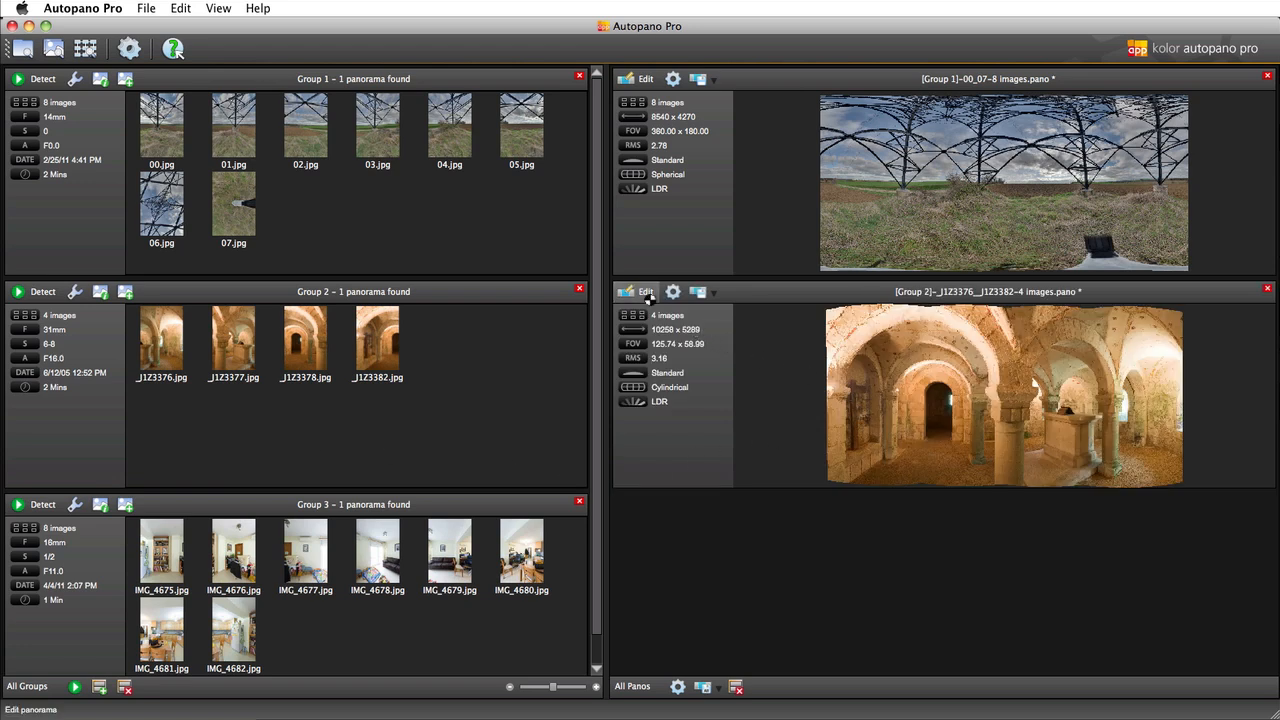
click(645, 291)
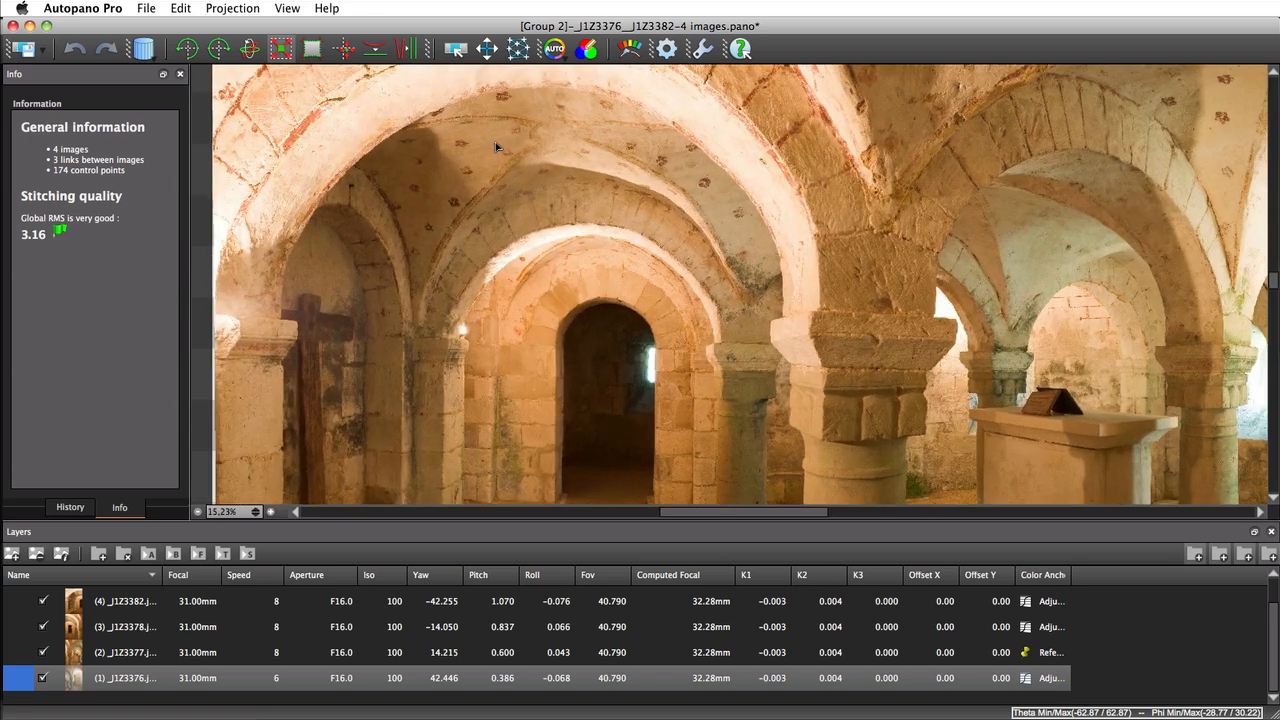
click(455, 48)
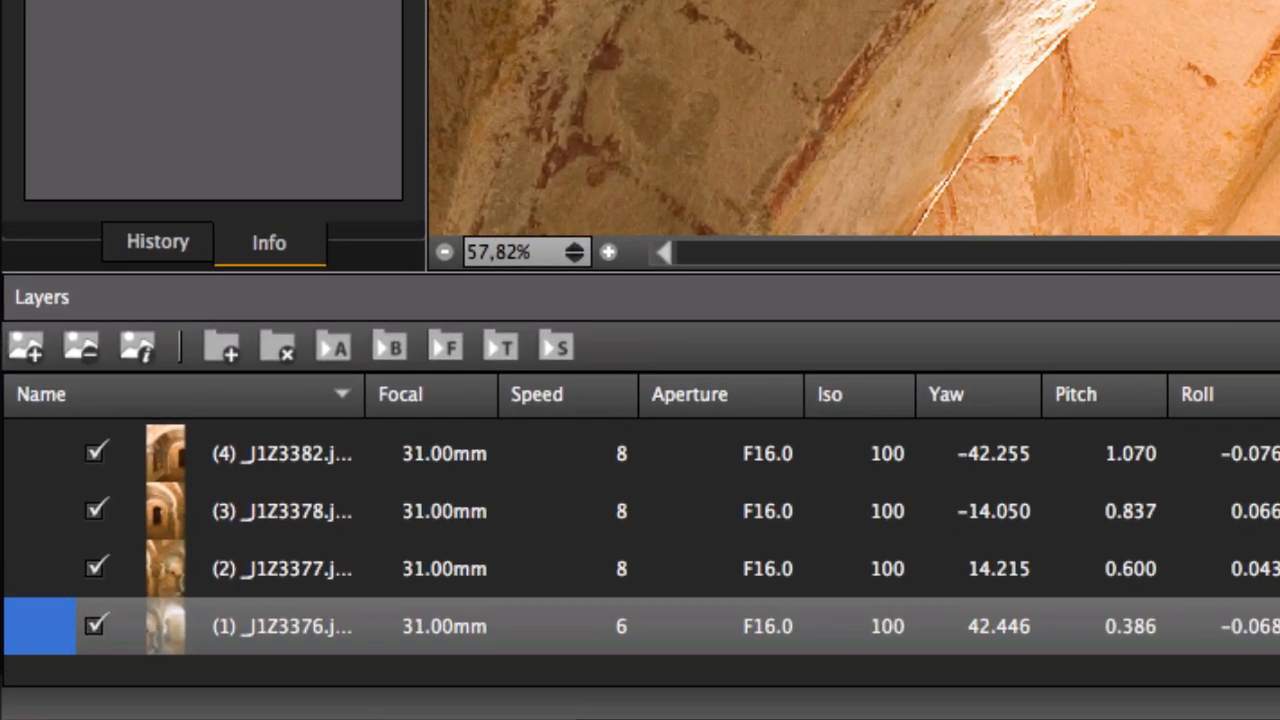
mouse_move(722, 510)
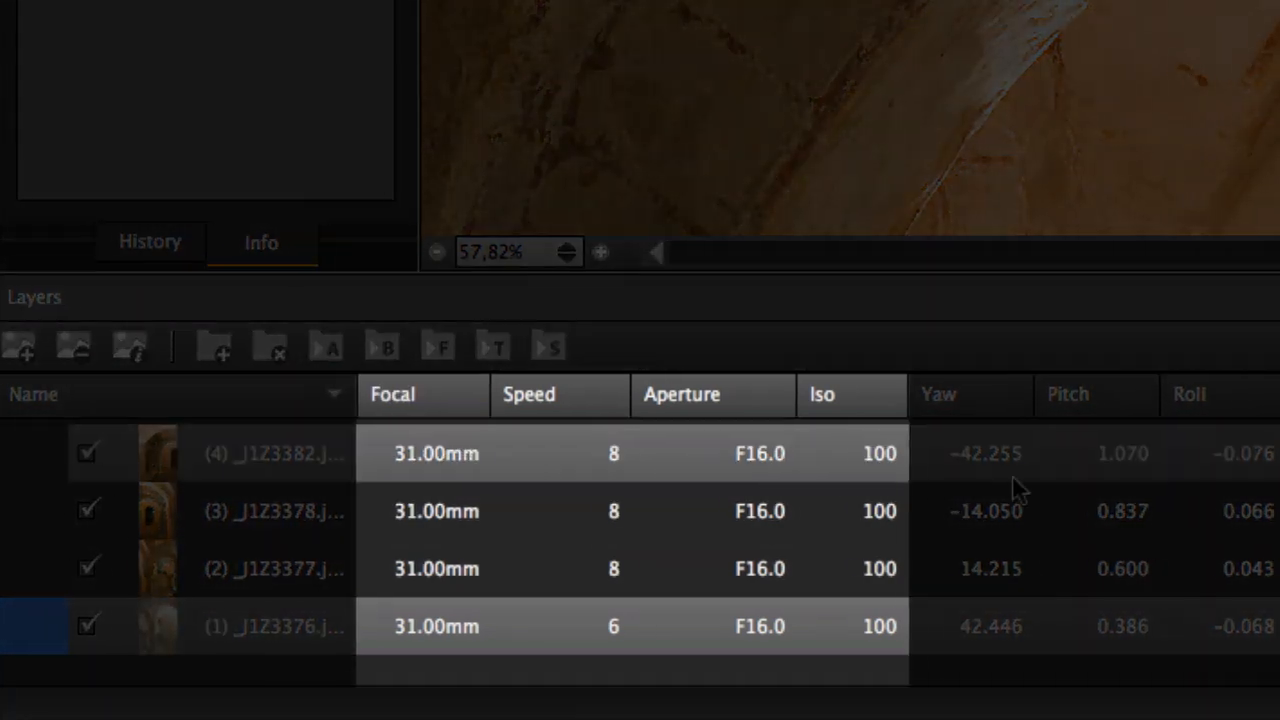
- Scroll the Layers table right to the Computed Focal, K1, K2 and K3 columns
scroll(right, 3)
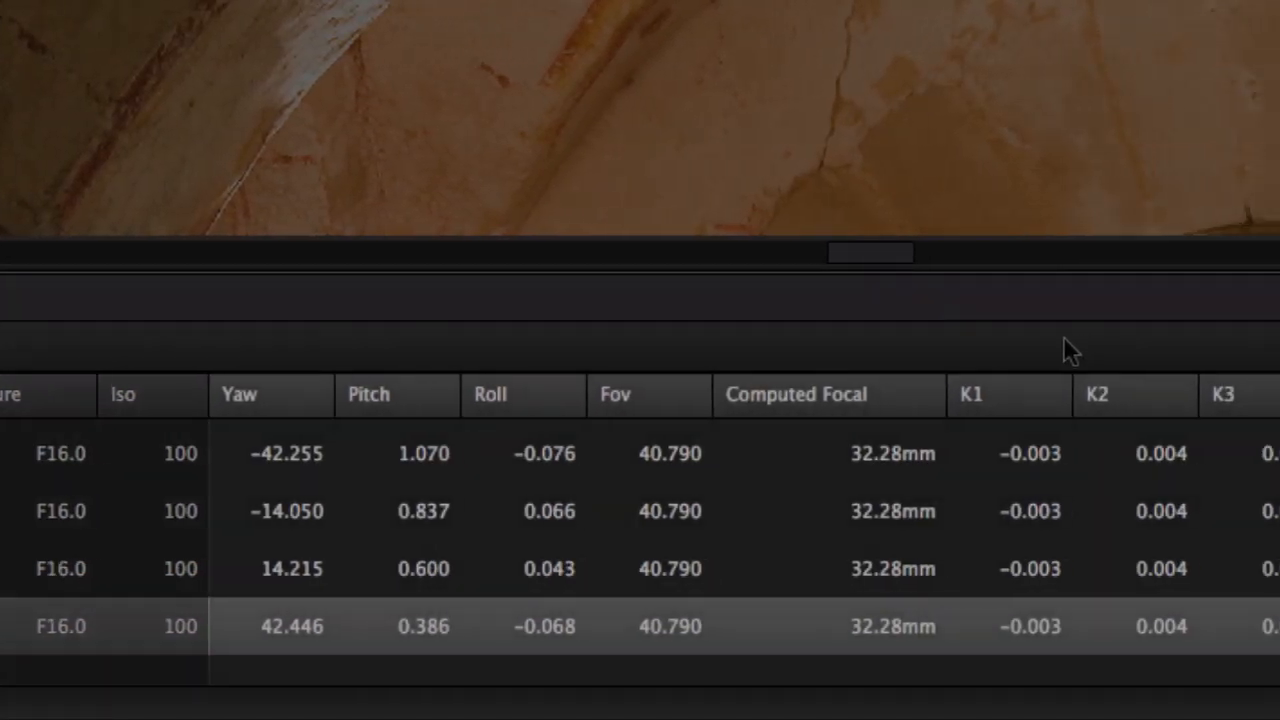
scroll(right, 3)
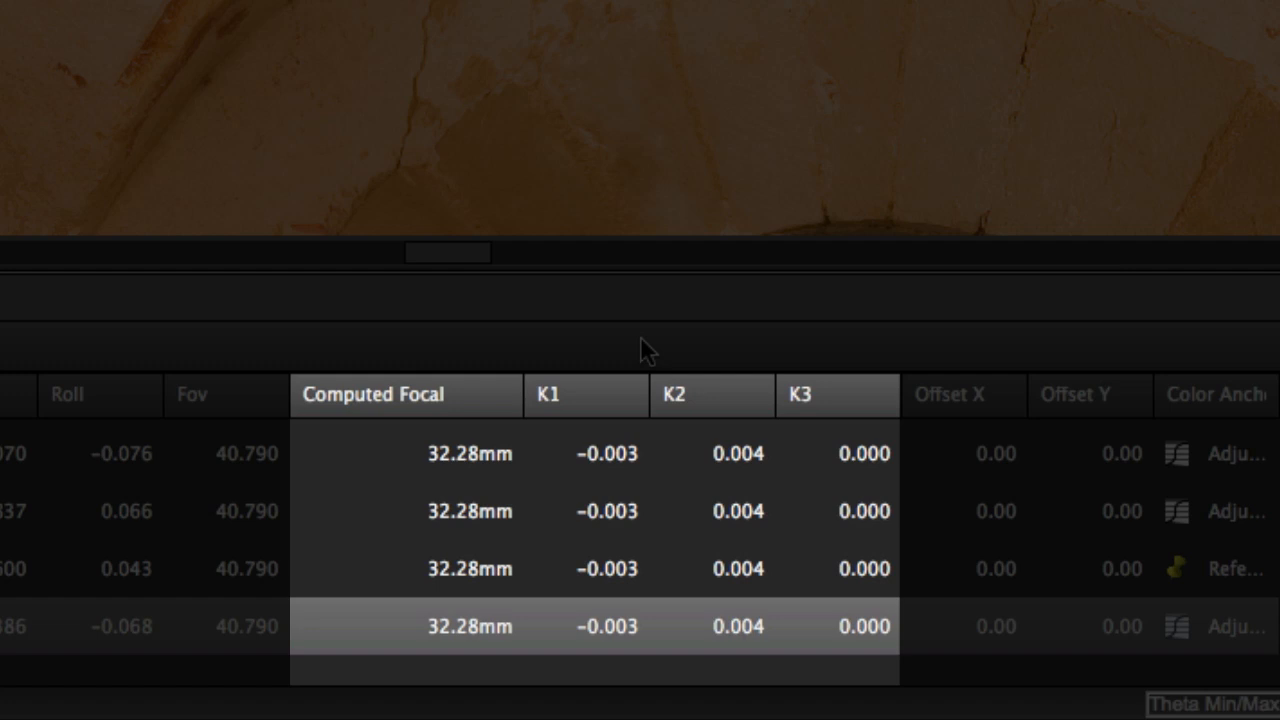
mouse_move(605, 342)
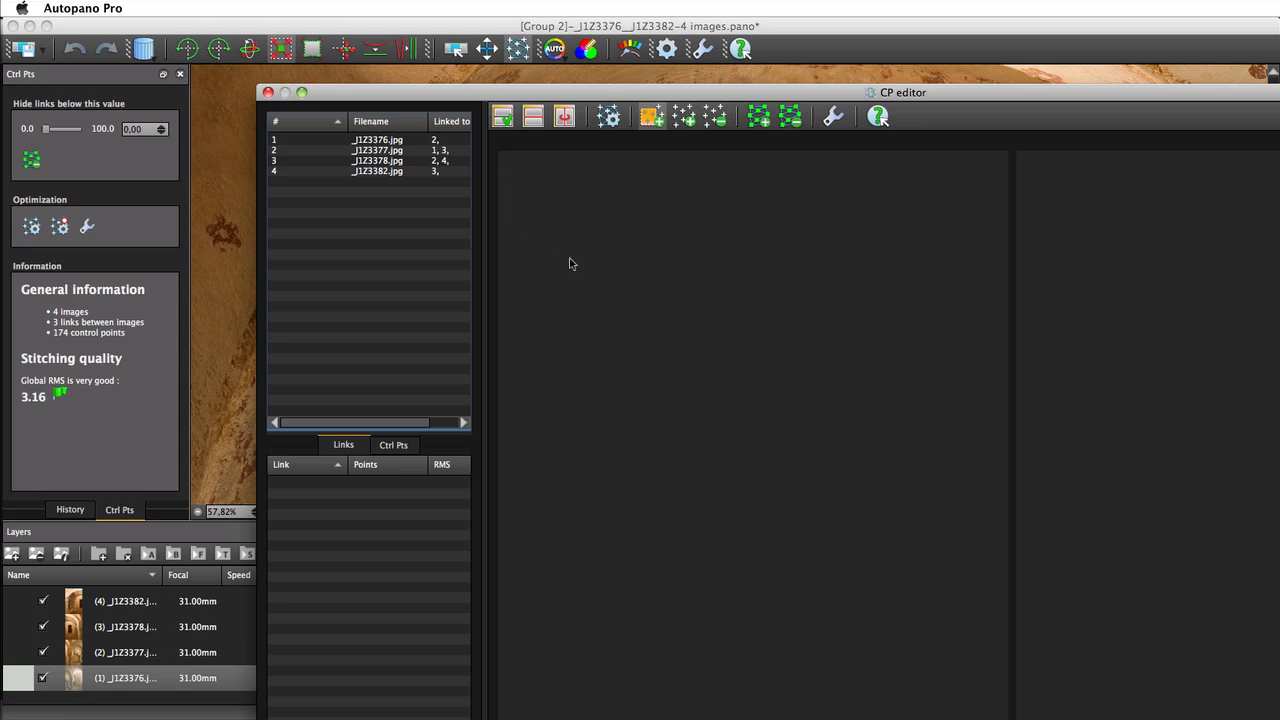
mouse_move(833, 116)
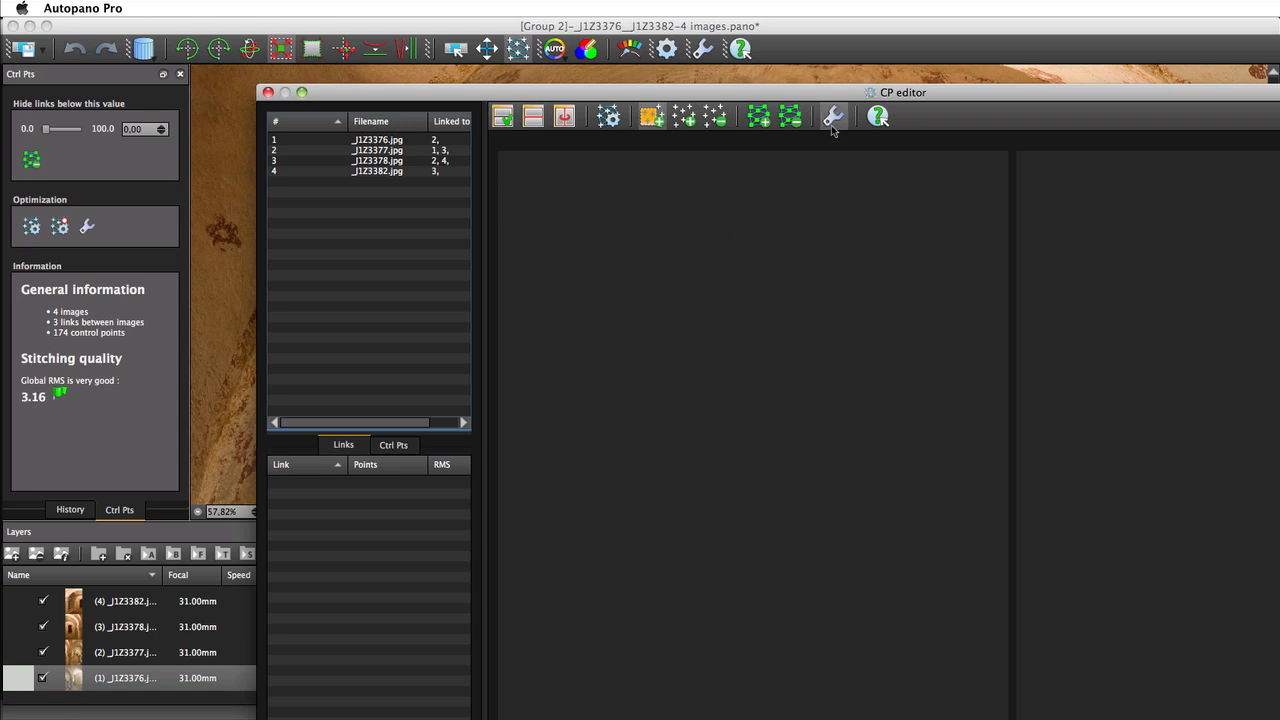
- Set Focal calculation to Force different in the optimization settings
click(833, 116)
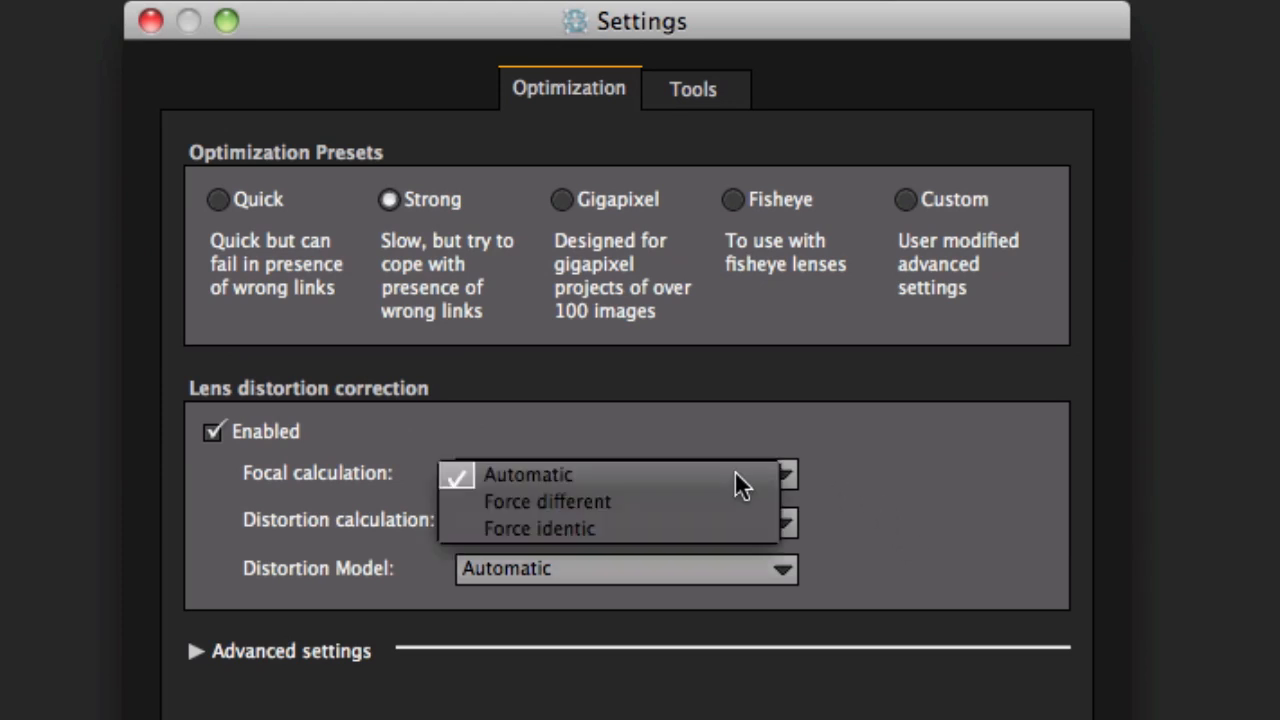
mouse_move(610, 512)
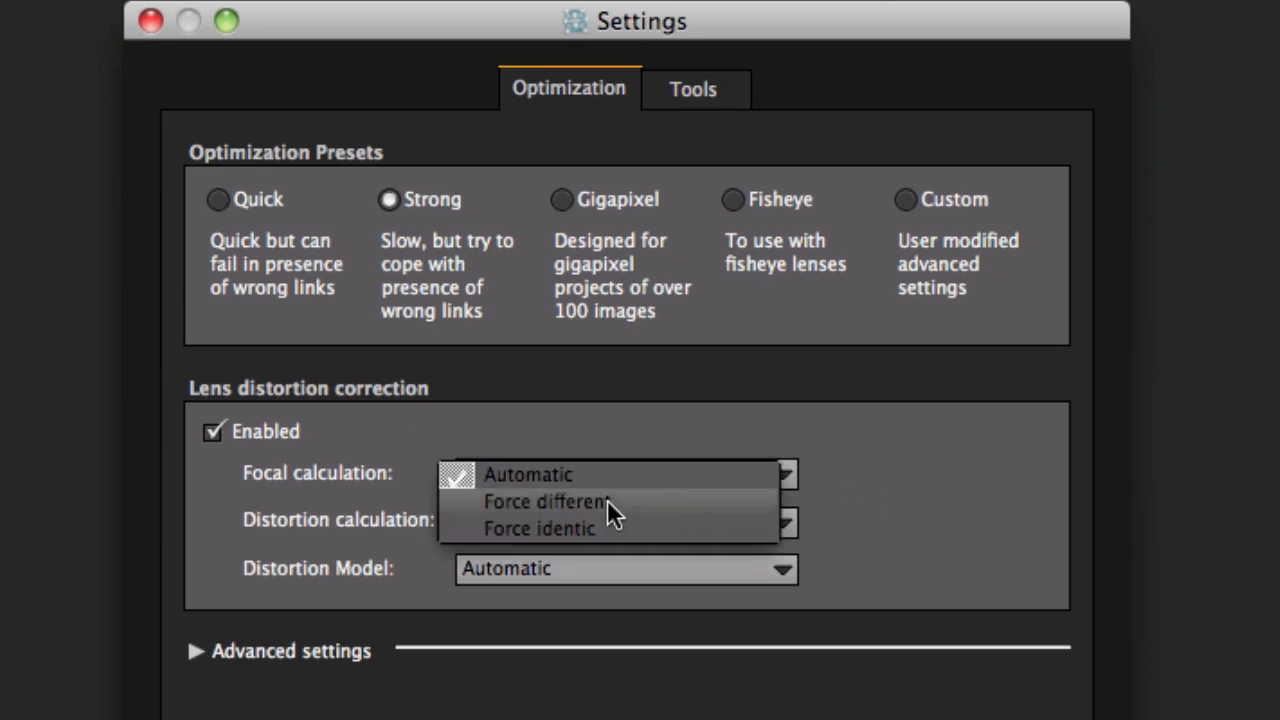
click(545, 501)
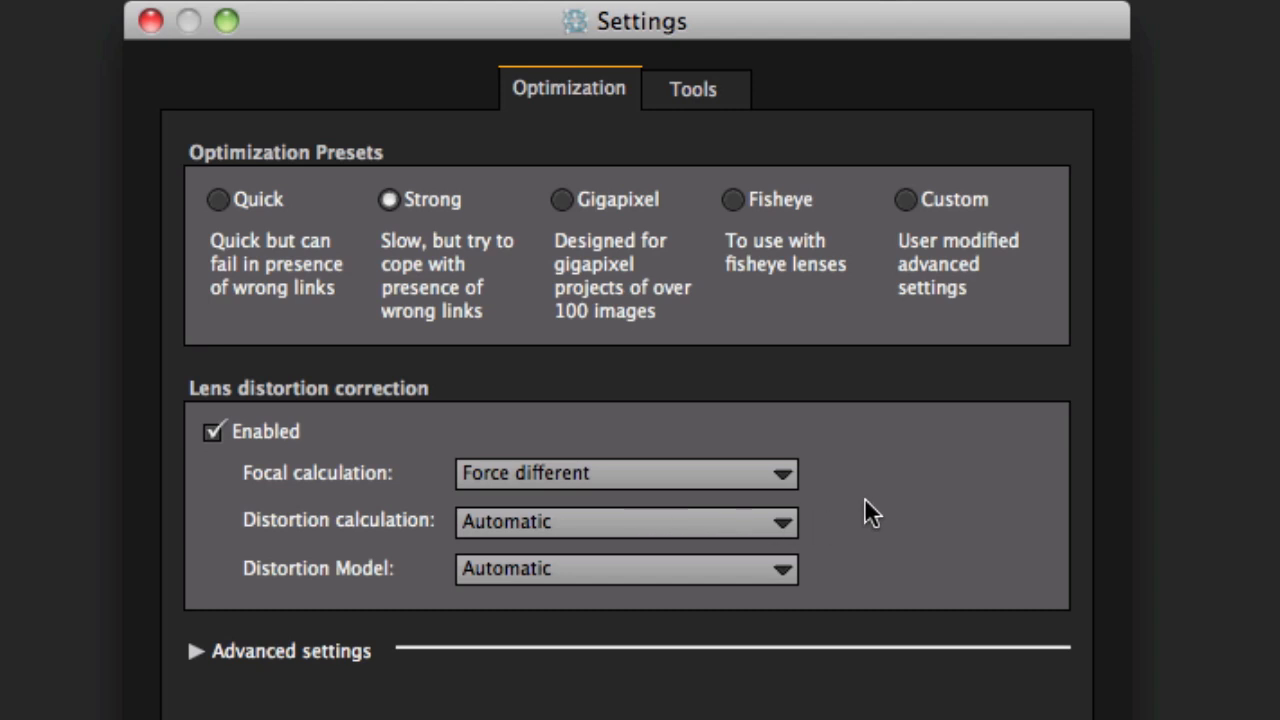
mouse_move(808, 525)
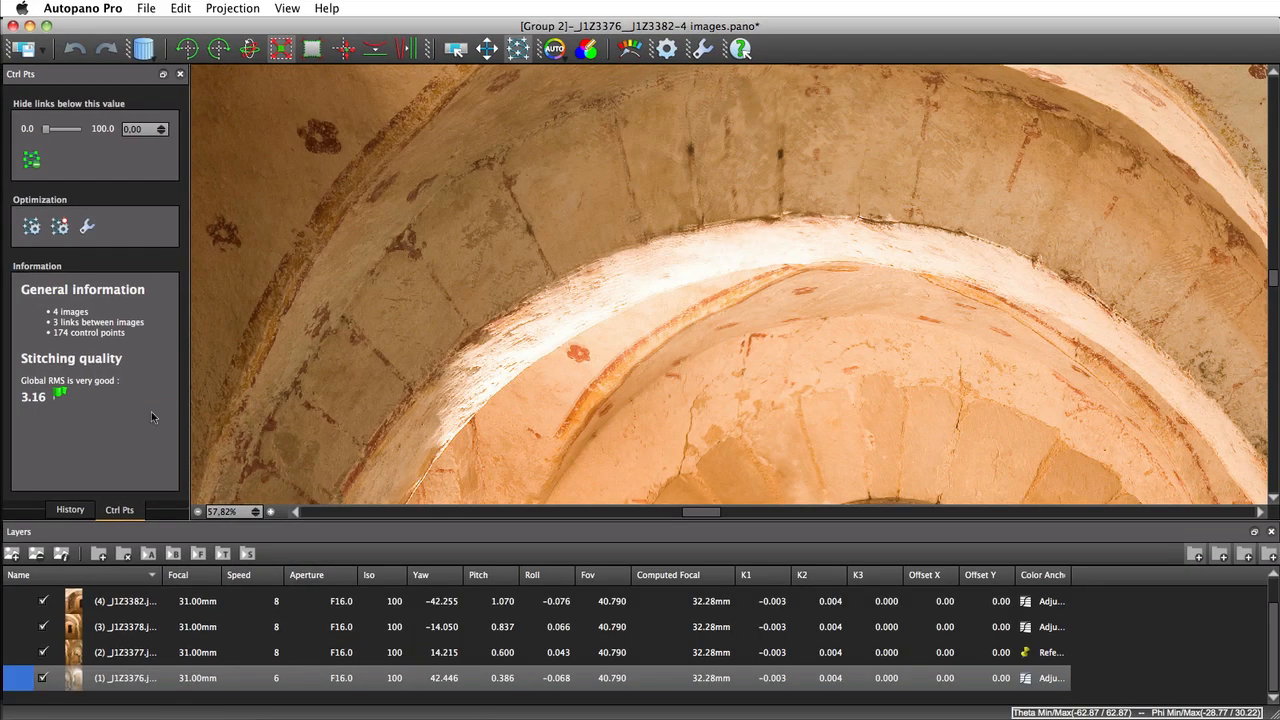
mouse_move(498, 326)
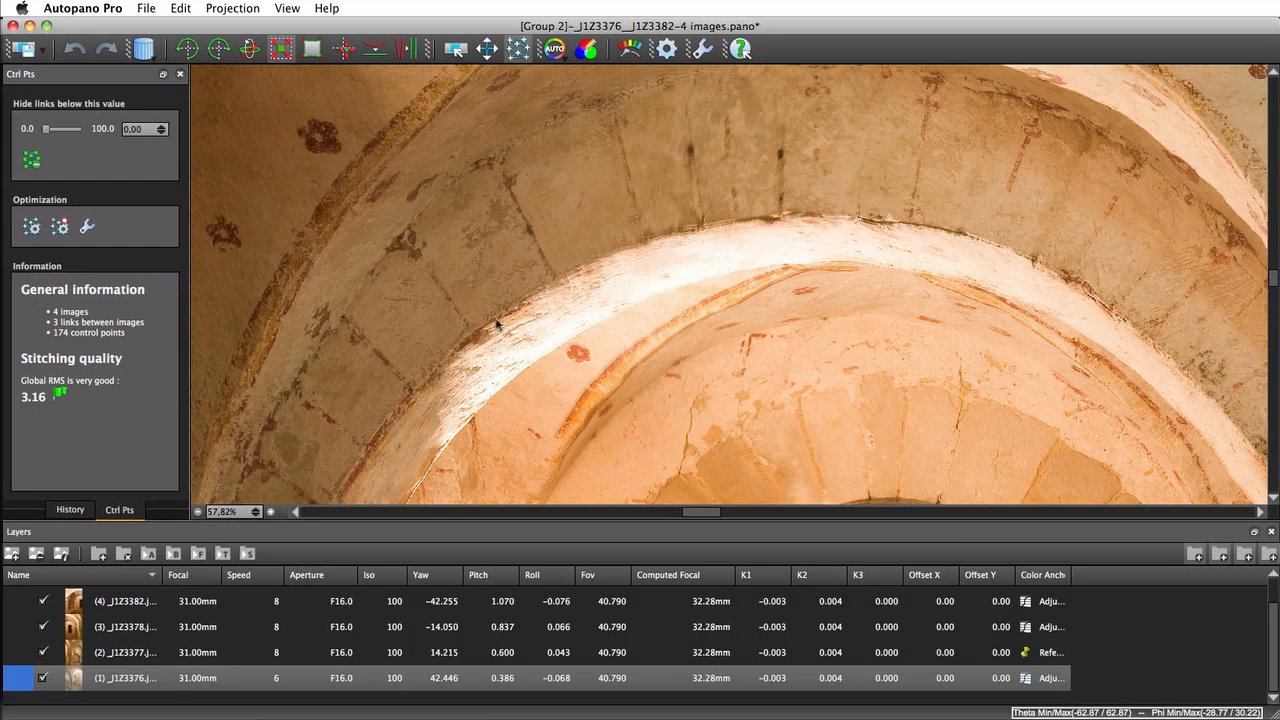
- Re-optimize the crypt panorama, getting per-image focals of 31.71–32.30mm and RMS 2.47
click(59, 226)
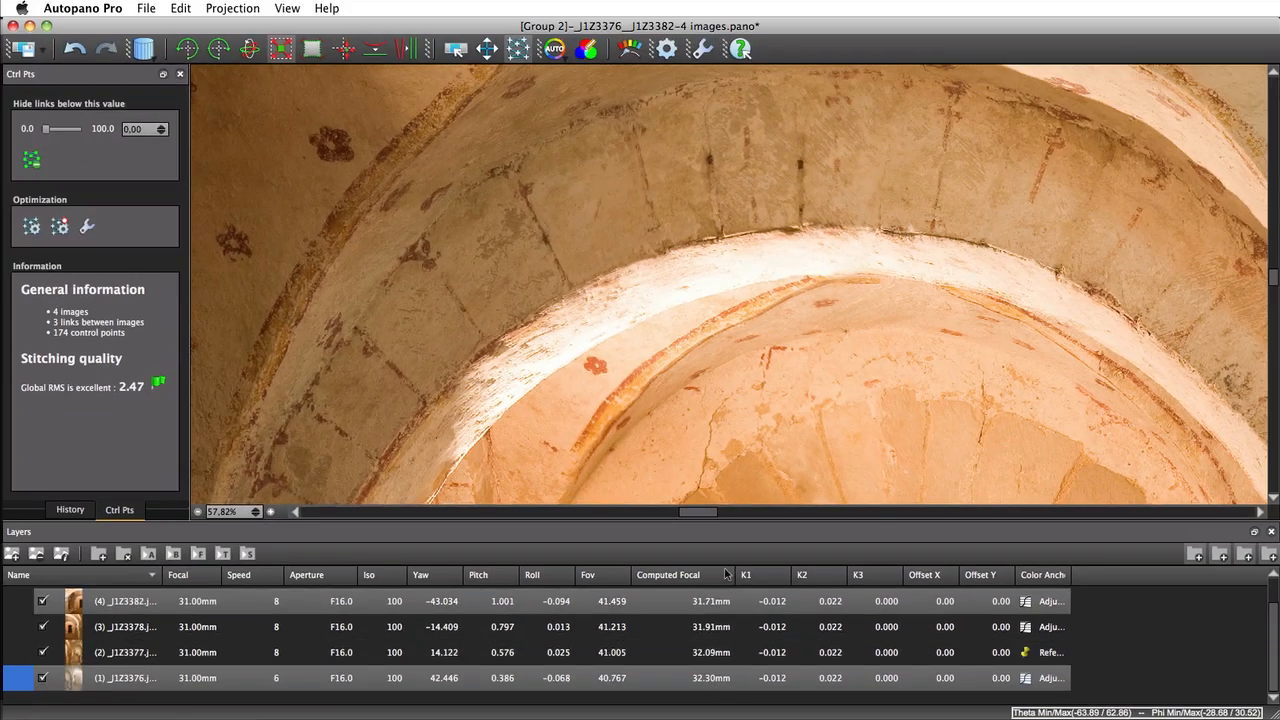
mouse_move(668, 425)
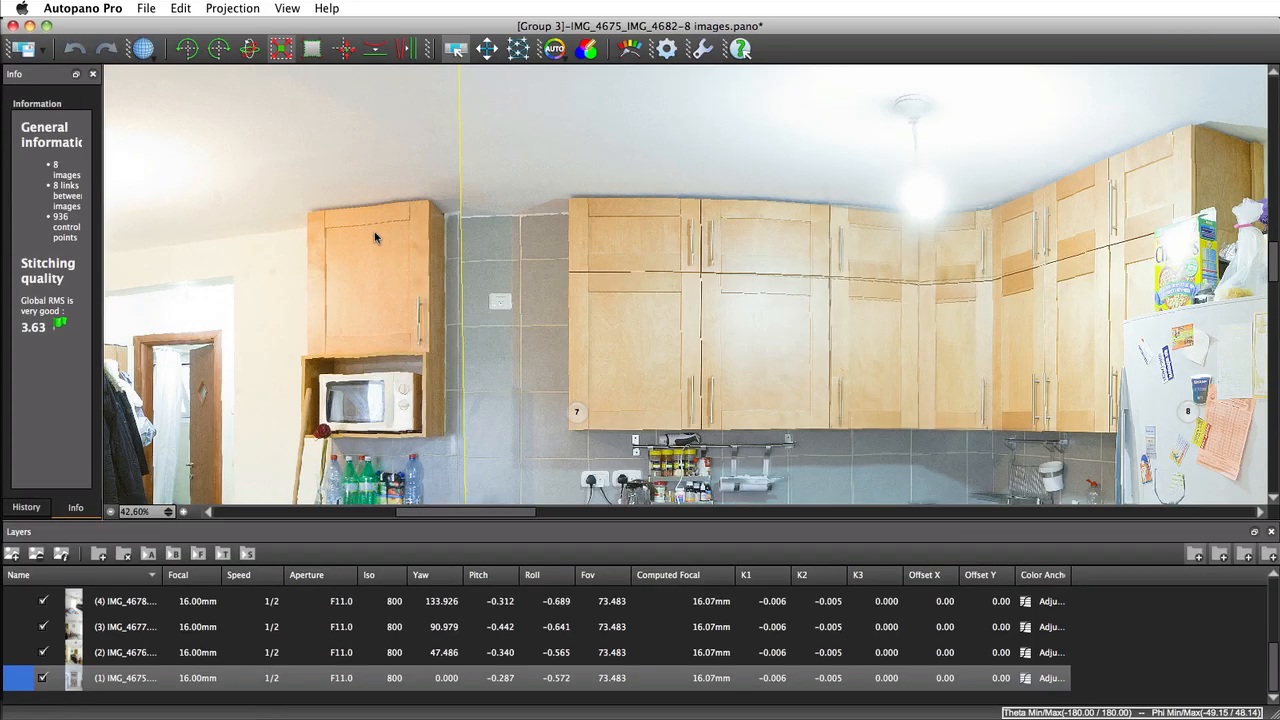
mouse_move(397, 261)
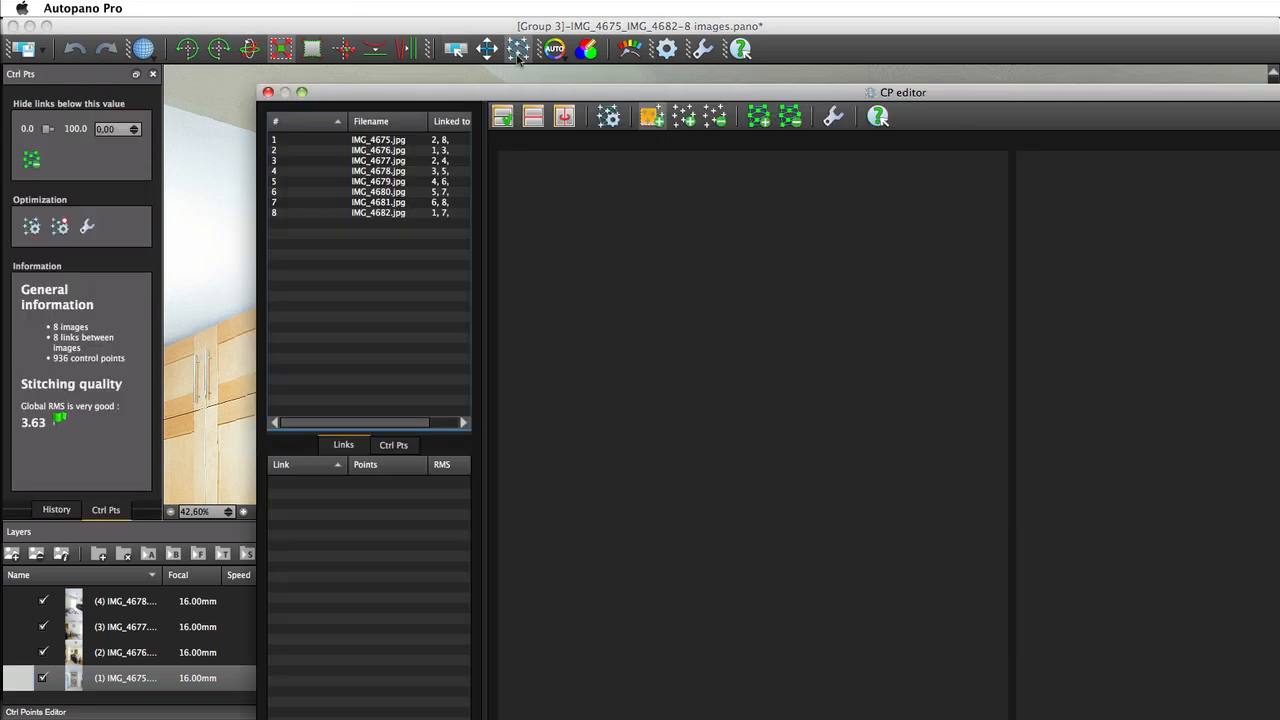
mouse_move(685, 167)
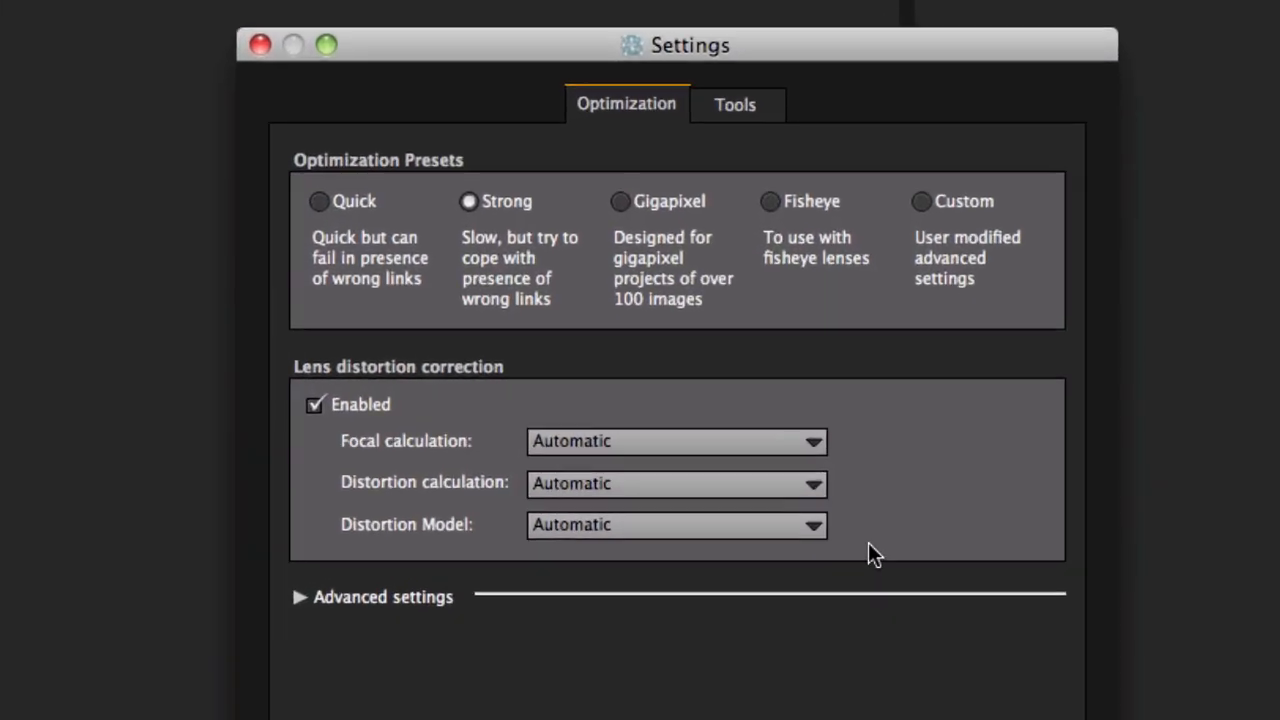
- Choose the 2nd order + optical axis center distortion model, then close Settings and the editor
click(676, 524)
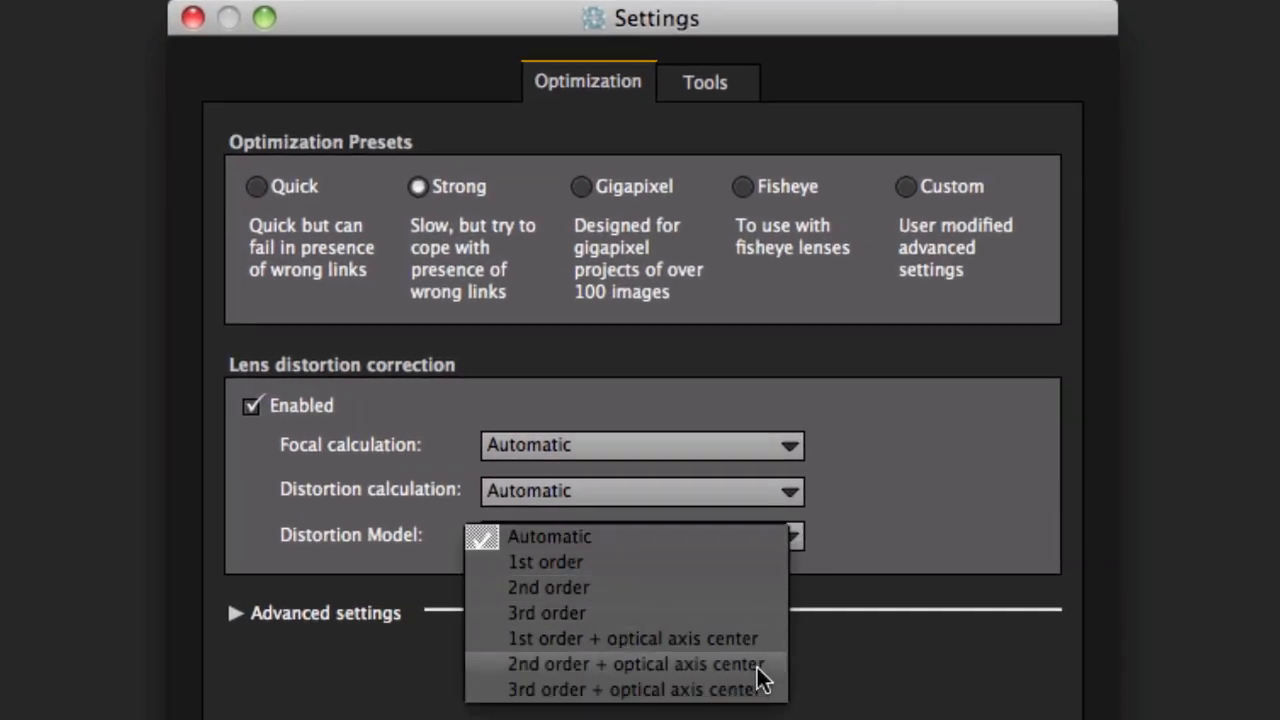
click(636, 663)
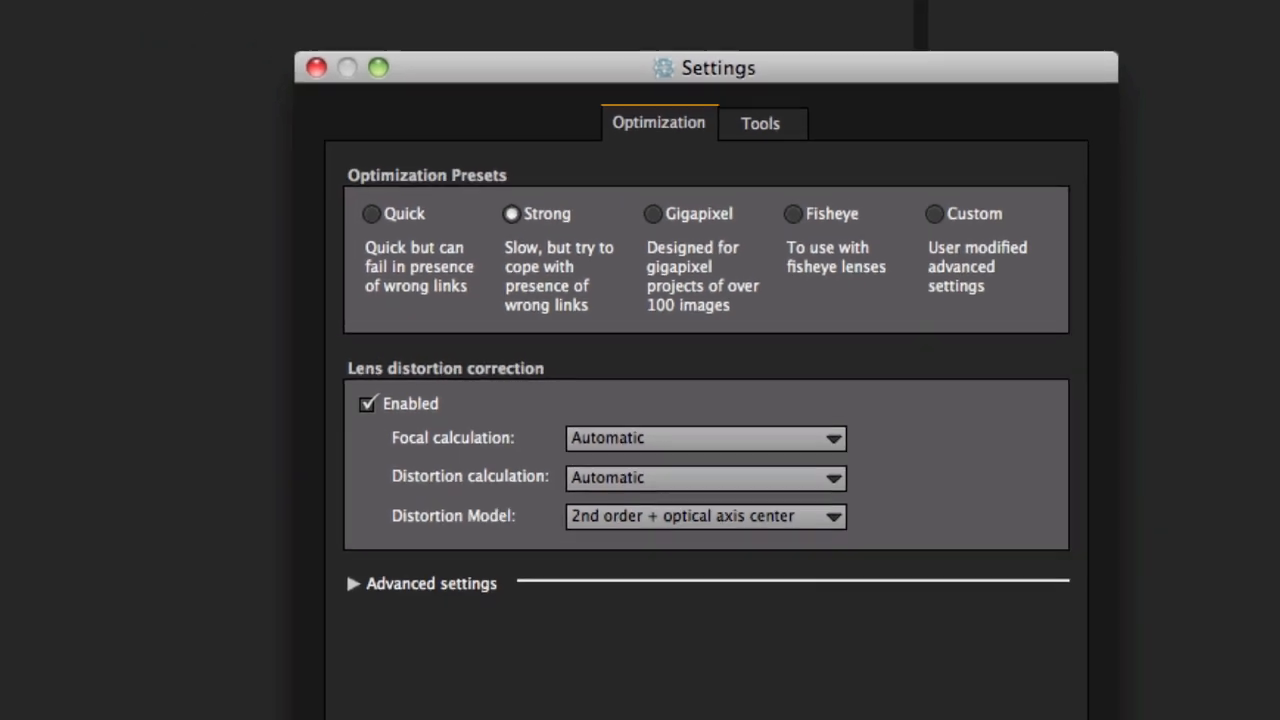
click(316, 67)
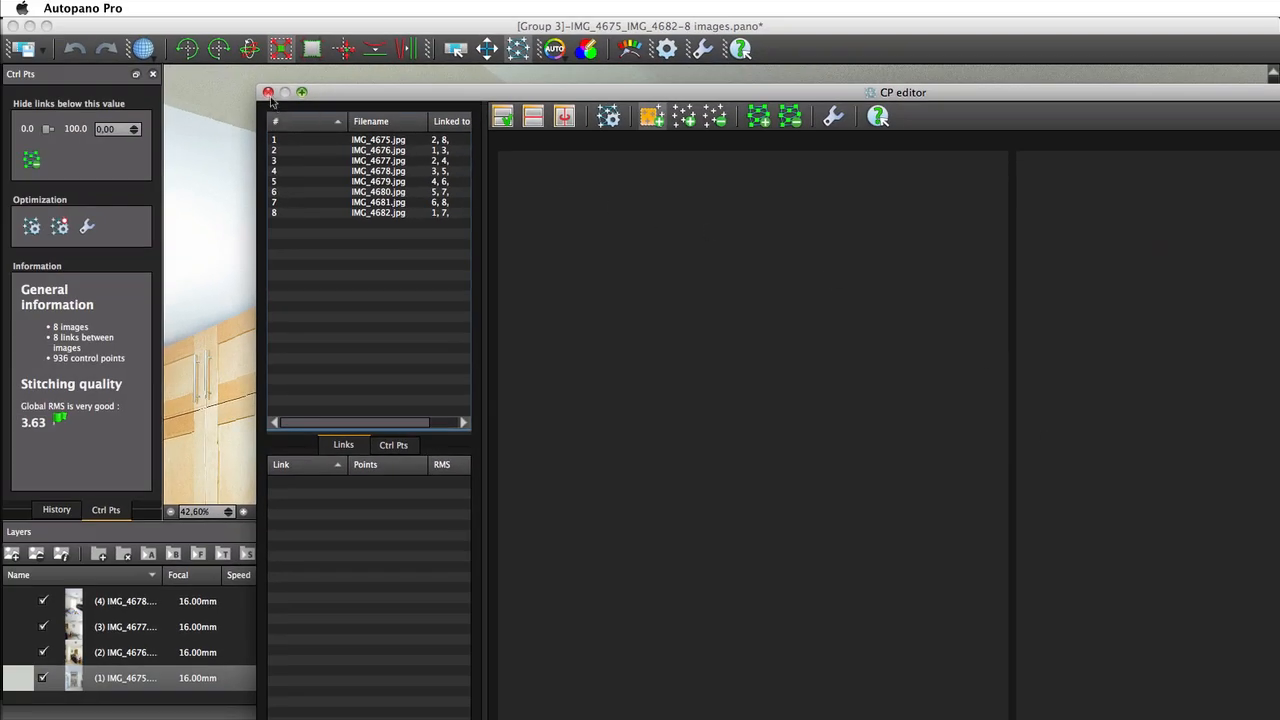
click(268, 92)
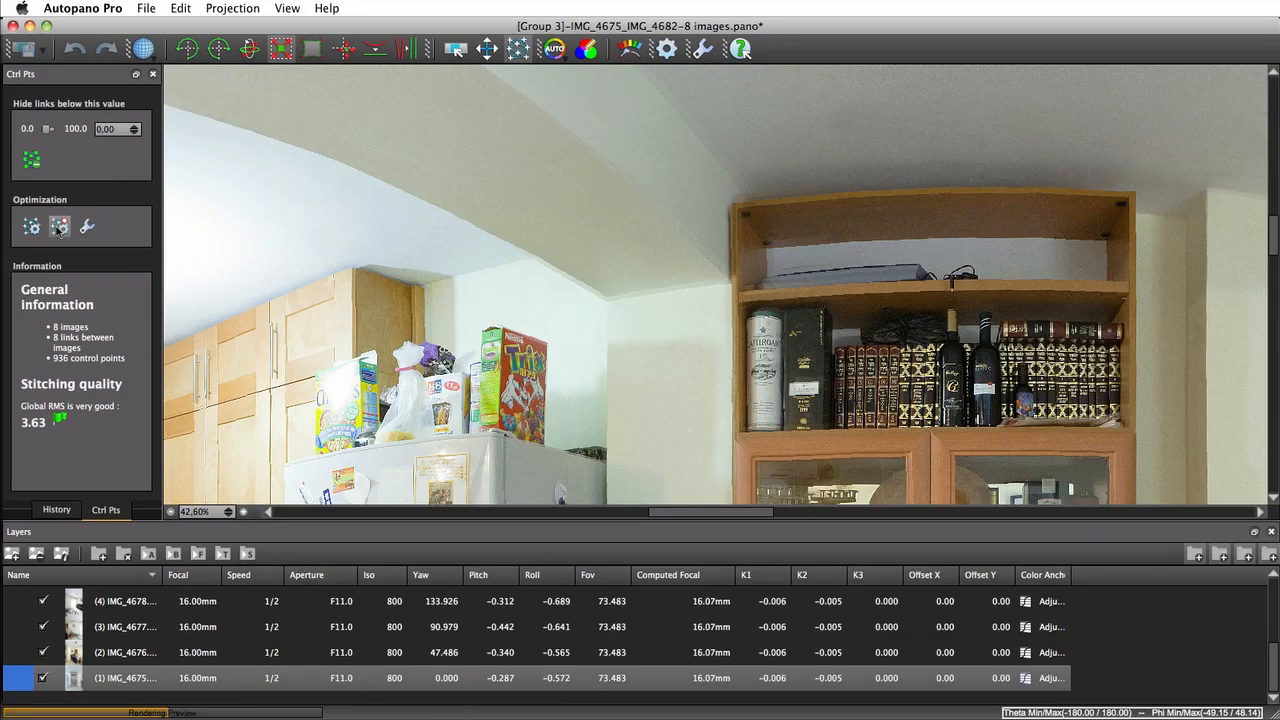